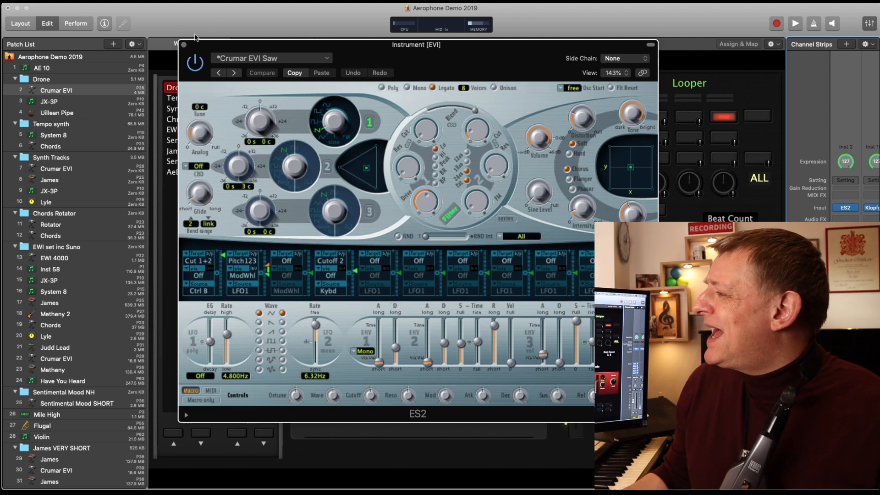
Replace the ES2's Crumar EVI Saw preset with Breckerish Chord 1 from the patch menu.
click(271, 58)
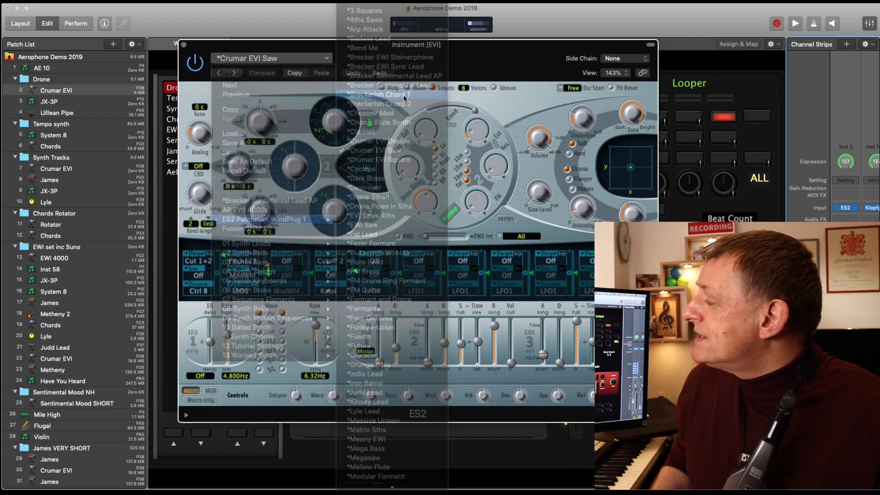
click(389, 94)
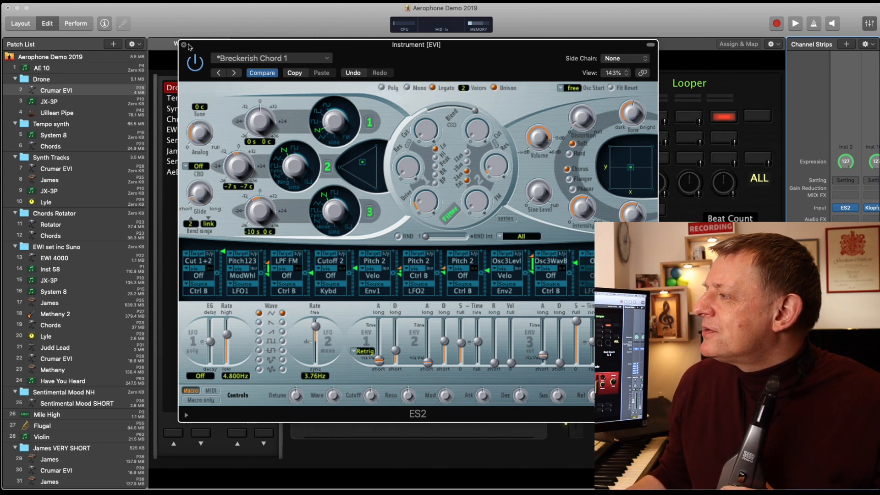
Close the ES2 plug-in window to return to the Flugal patch workspace.
click(184, 45)
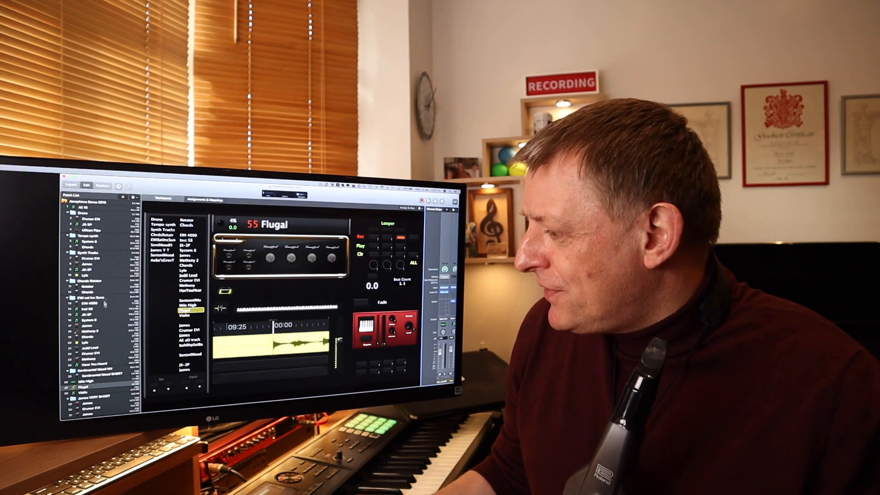
Reopen the ES2 plug-in window from the channel strip.
click(89, 385)
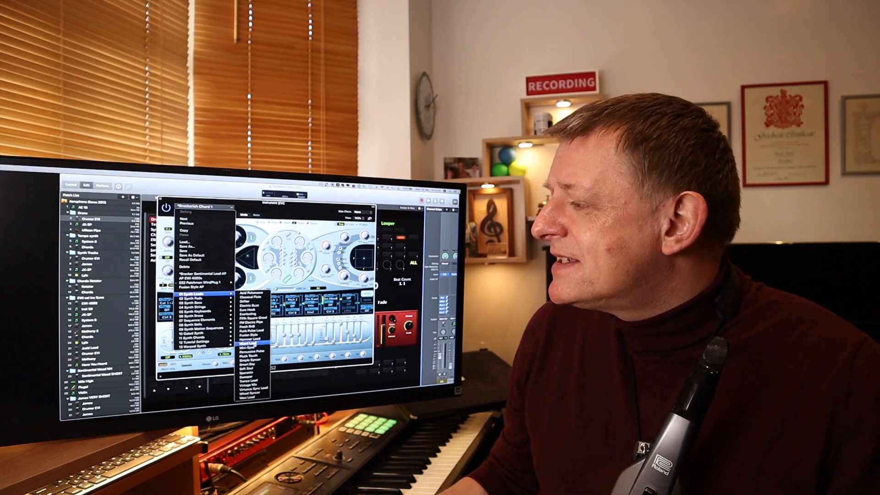
click(259, 343)
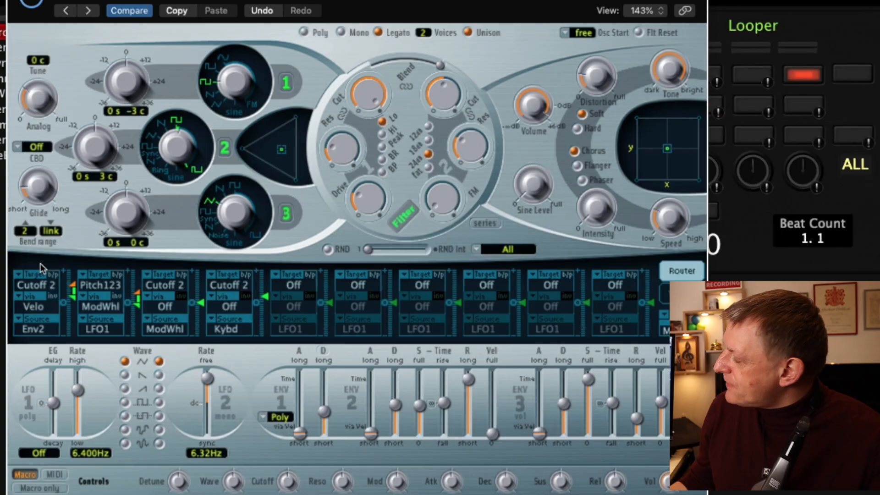
mouse_move(208, 292)
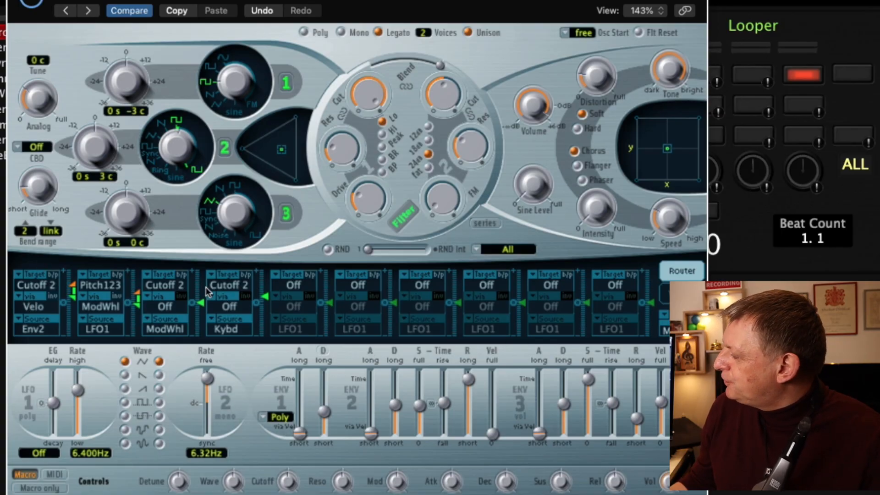
mouse_move(41, 286)
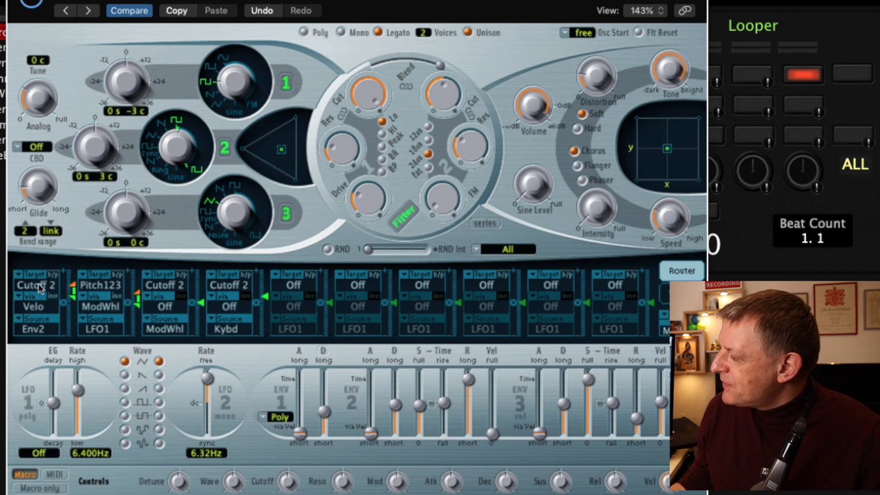
click(37, 300)
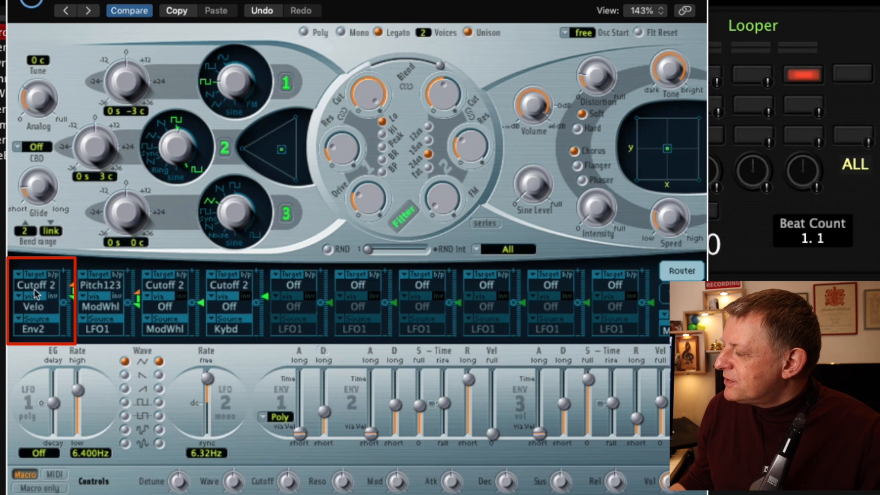
mouse_move(31, 294)
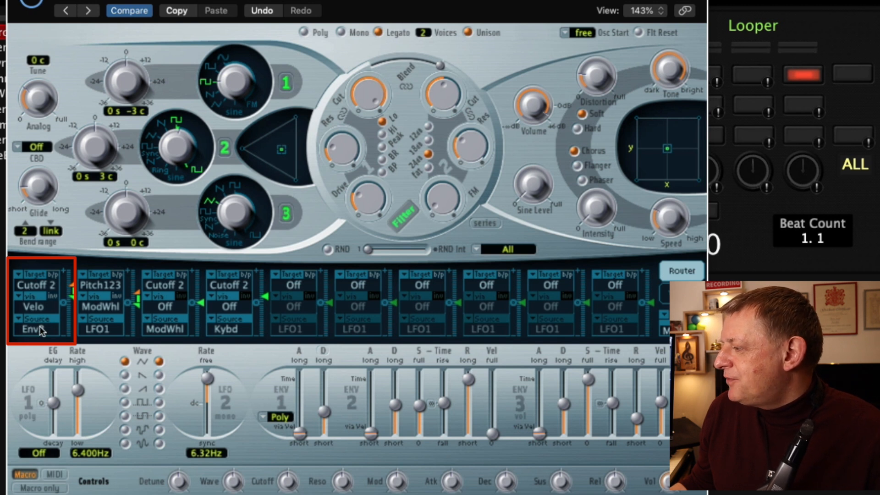
click(38, 329)
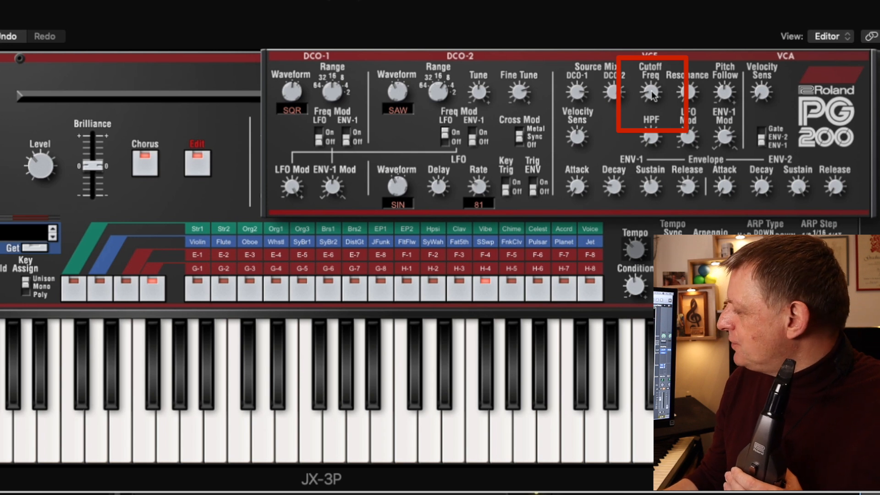
right_click(650, 92)
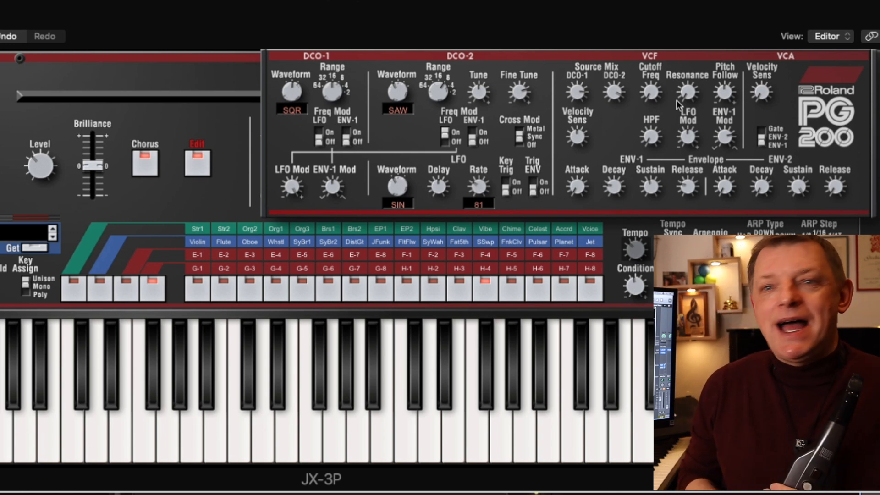
mouse_move(114, 174)
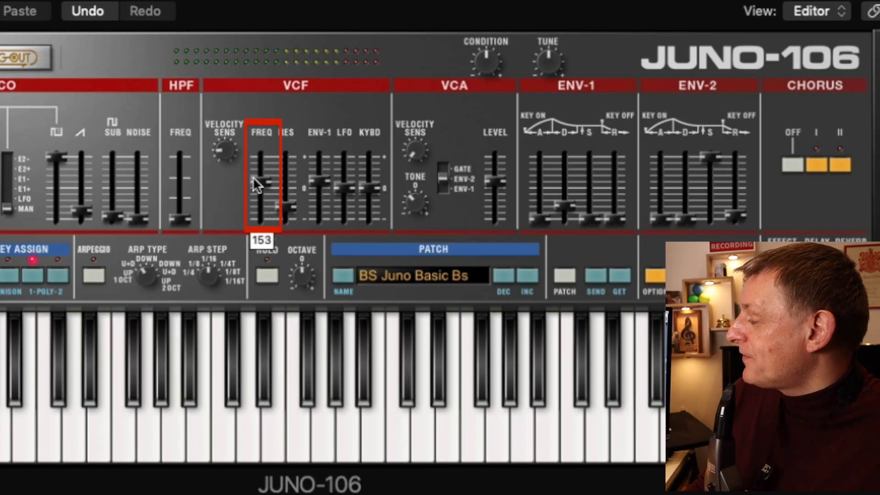
Drag the Juno-106 VCF FREQ slider down near the bottom of its range.
drag(264, 179, 264, 168)
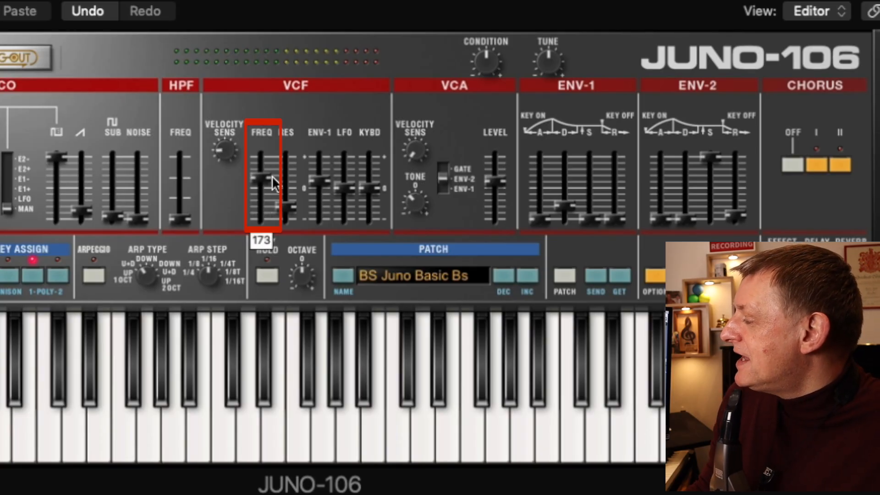
right_click(264, 186)
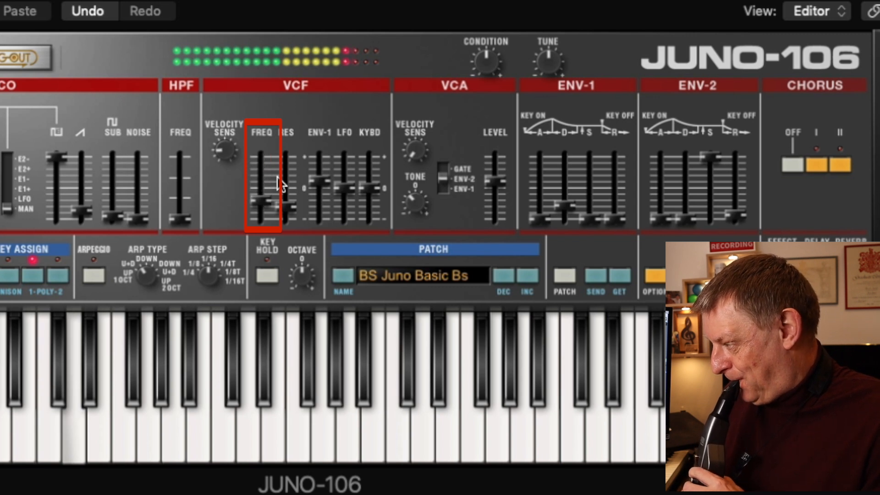
drag(265, 220, 265, 157)
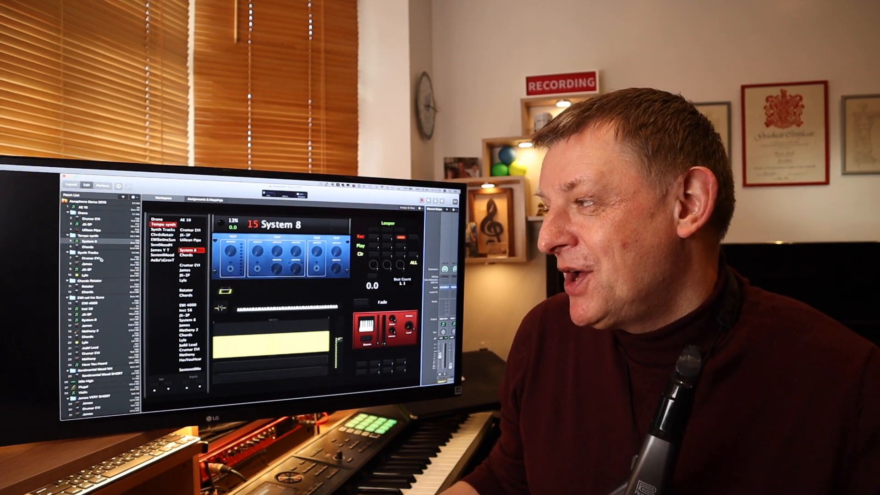
Select the Chords patch in the Patch List, replacing System 8.
click(84, 292)
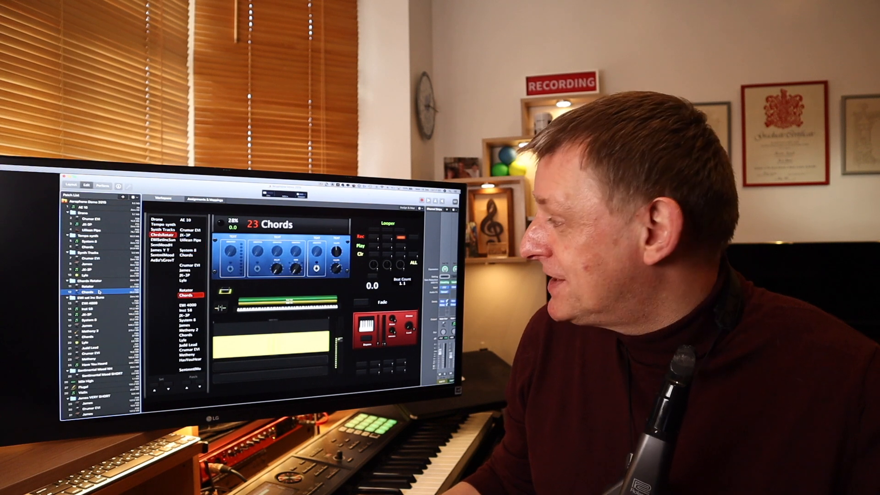